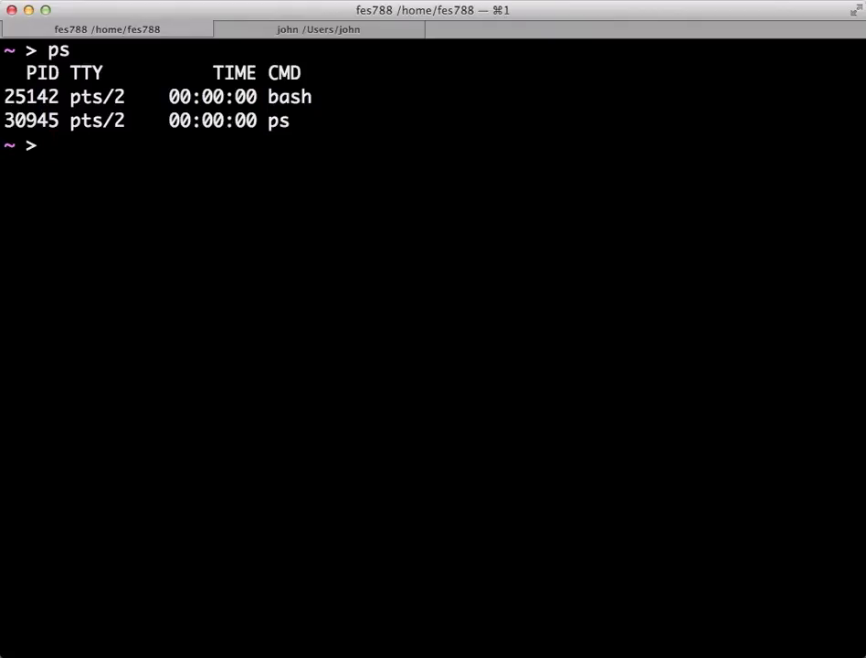
text(ps)
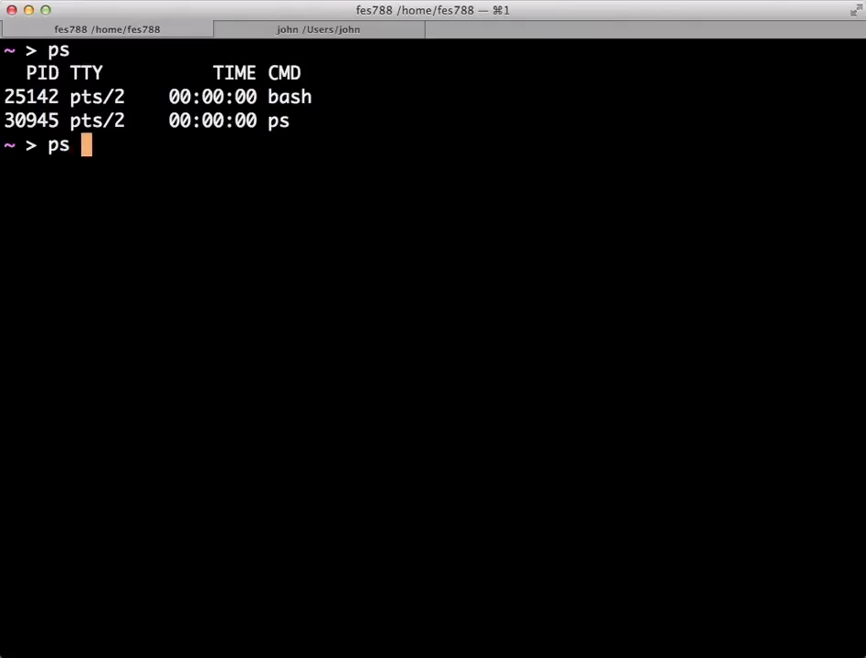
text(-u)
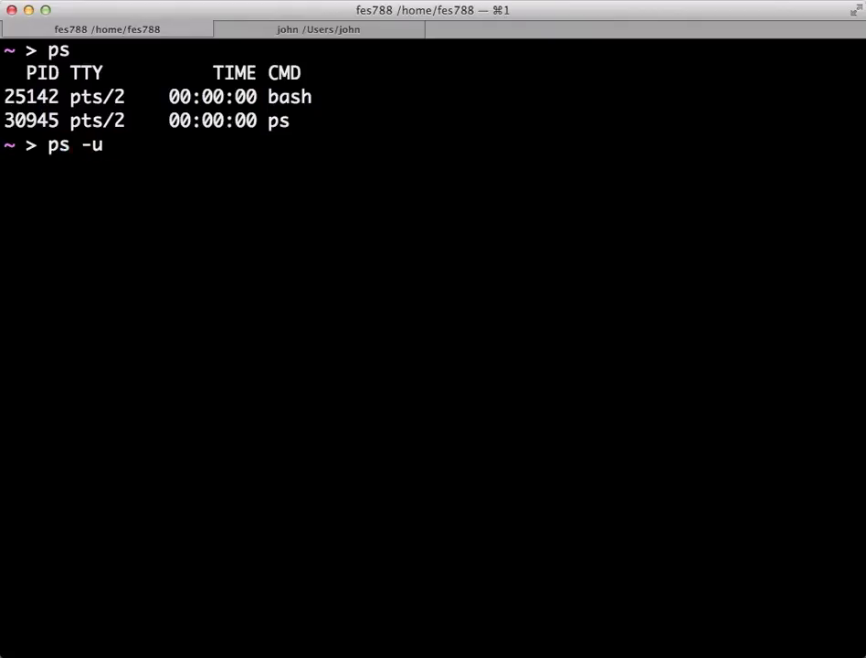
text(fes788)
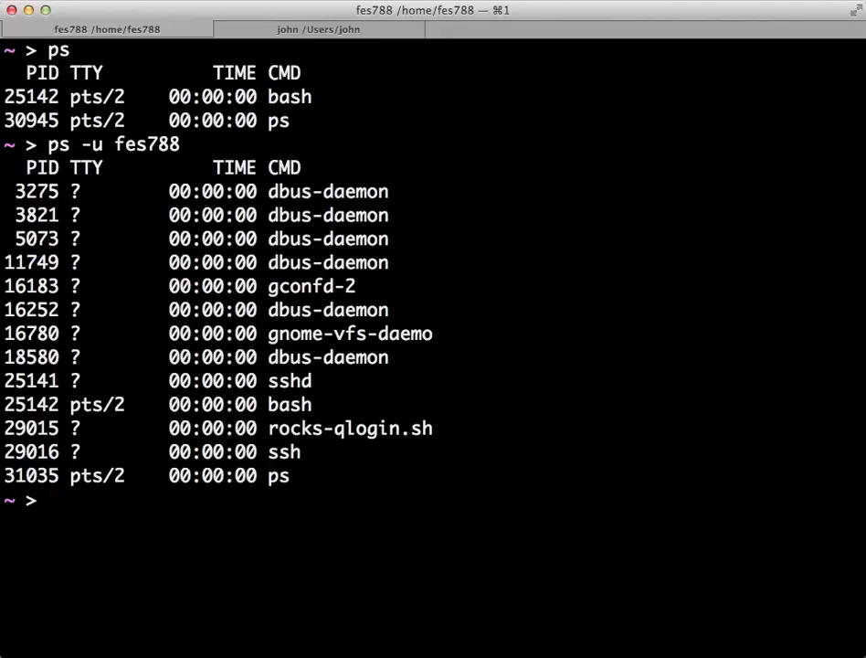
Step: List every user's processes with full details using ps aux
text(ps au)
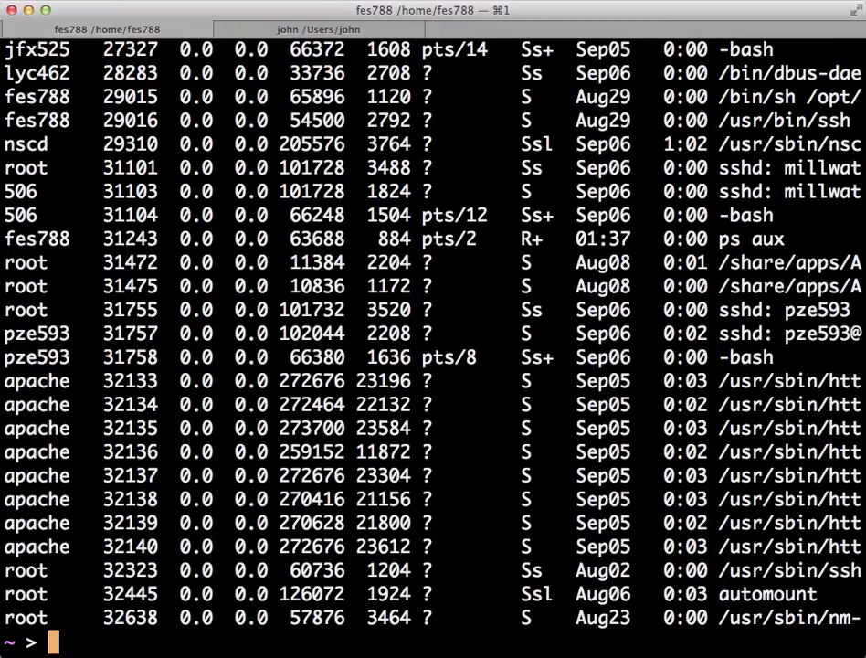
Step: Show the remote hostname, attempt top, then switch to the local session showing lagrange.local
text(hostname)
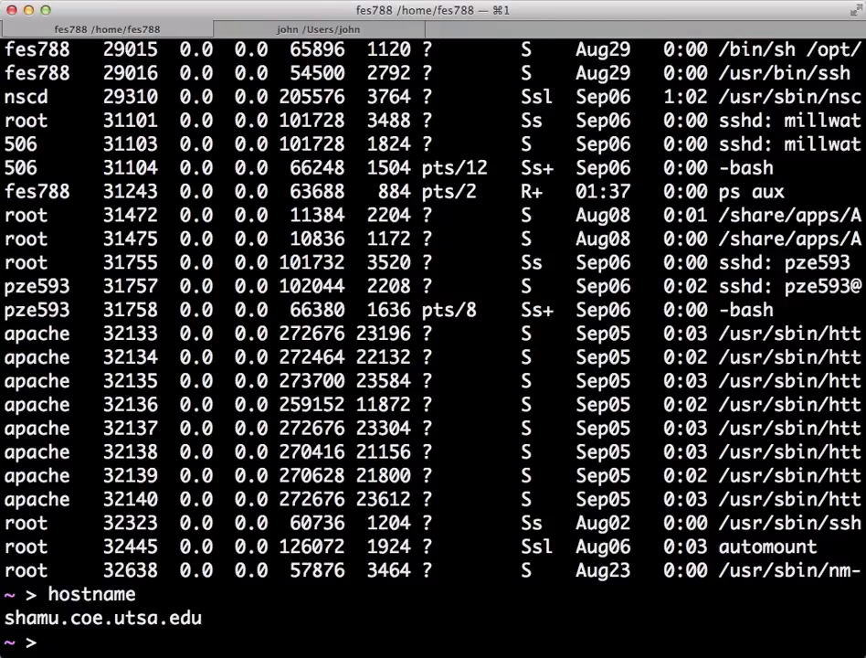
text(top)
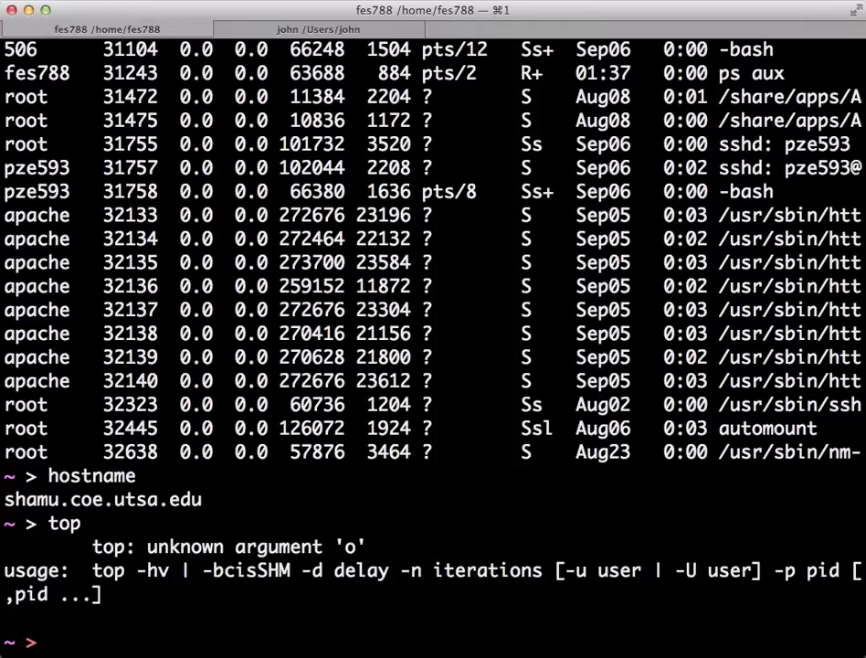
click(318, 29)
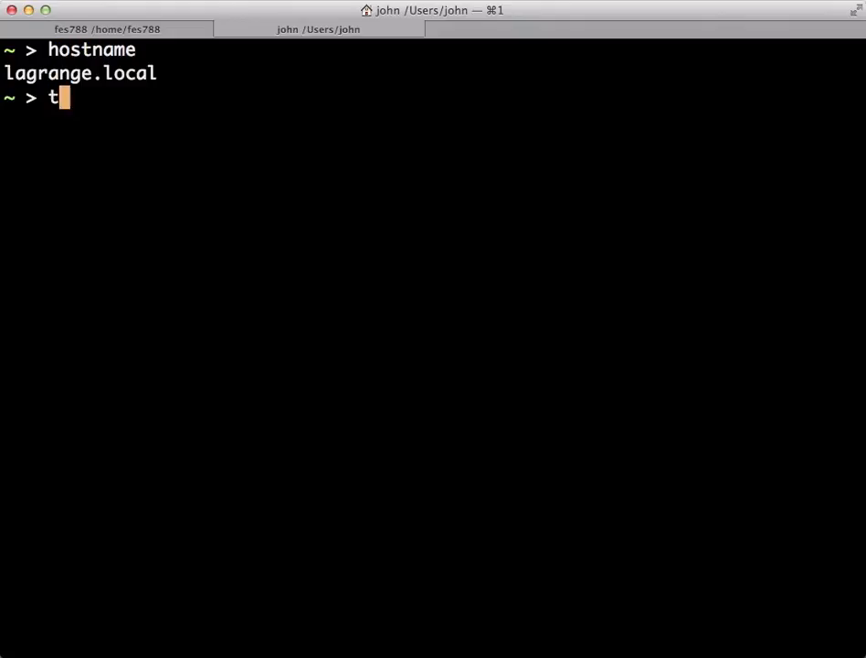
Step: Run top on the local machine, quit it, then view and close the top manual page
key(Return)
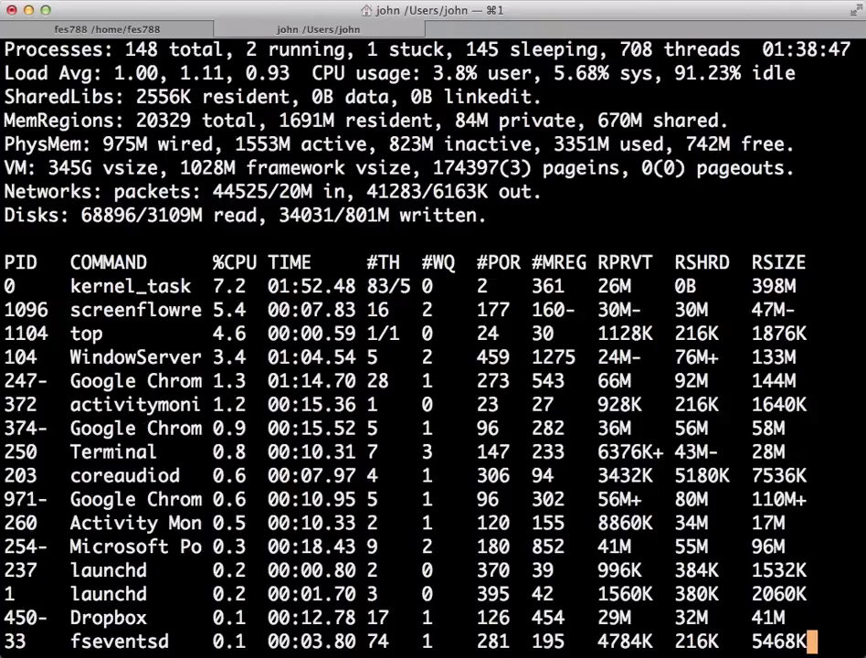
key(q)
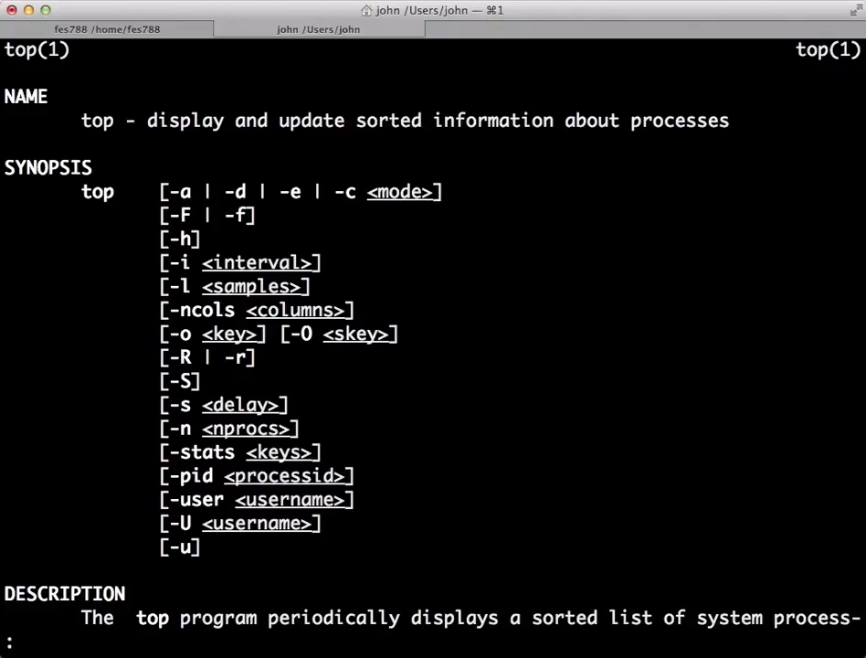
key(q)
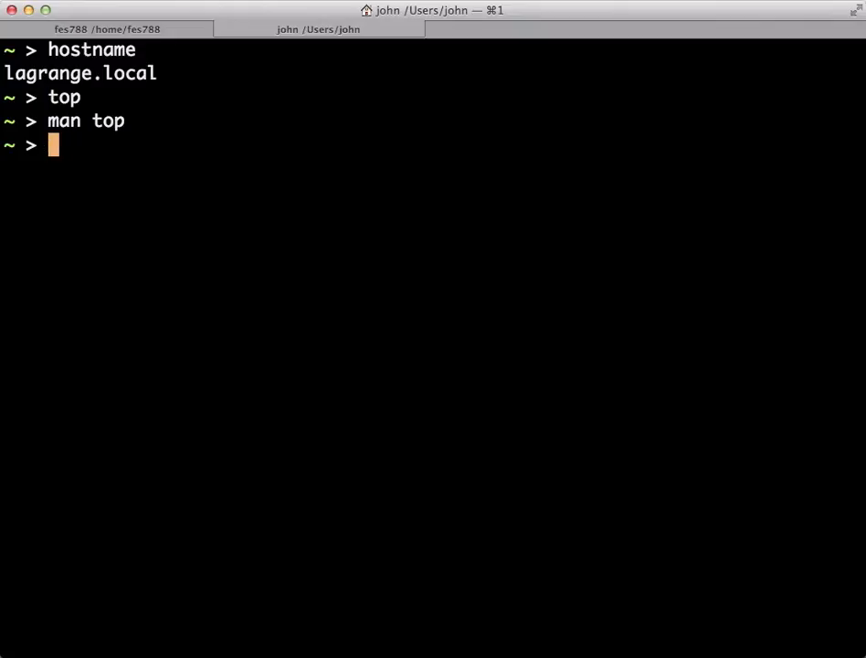
Step: Launch xlogo in the background, kill process 1120, and relaunch xlogo as 1127
text(xlogo &)
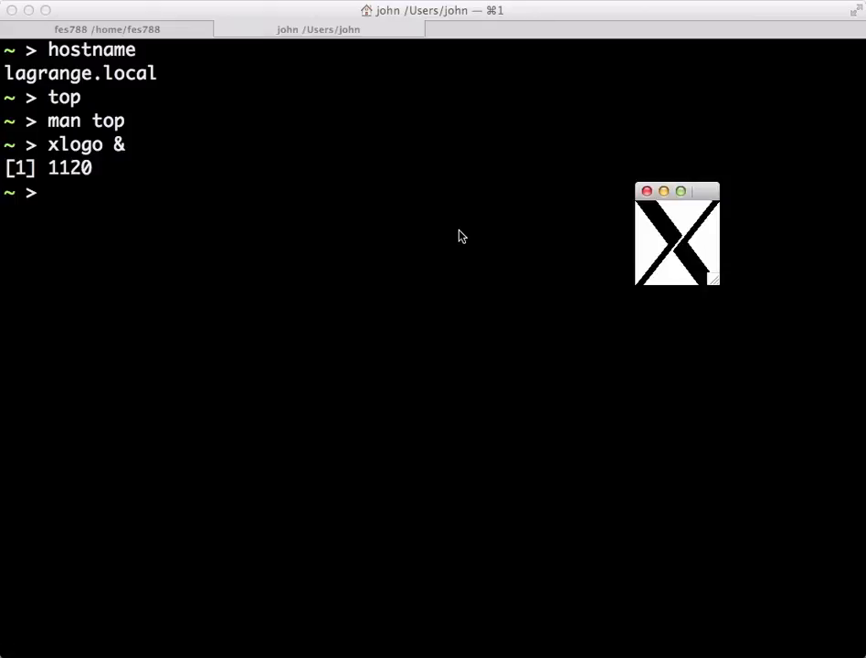
text(kill 1120)
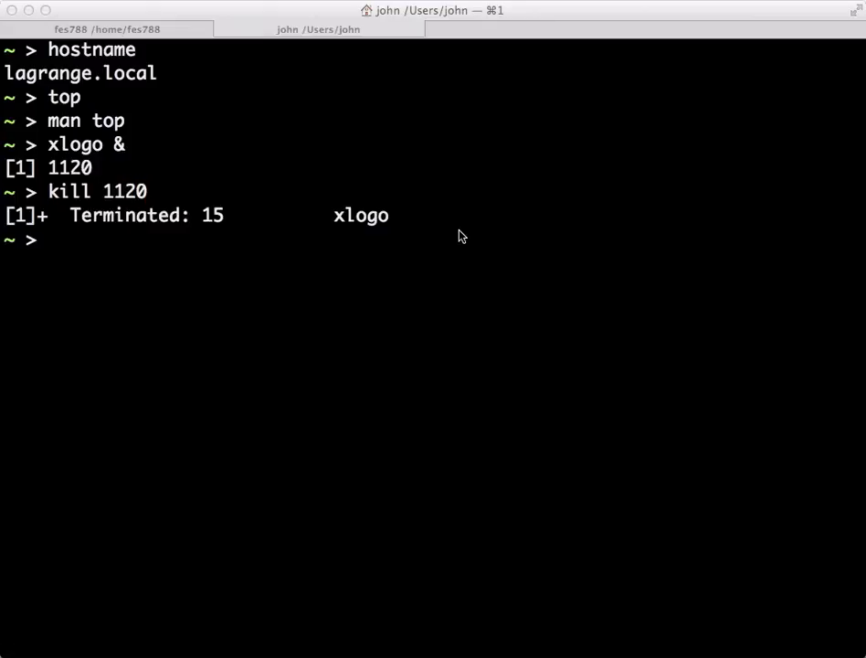
text(xlogo &)
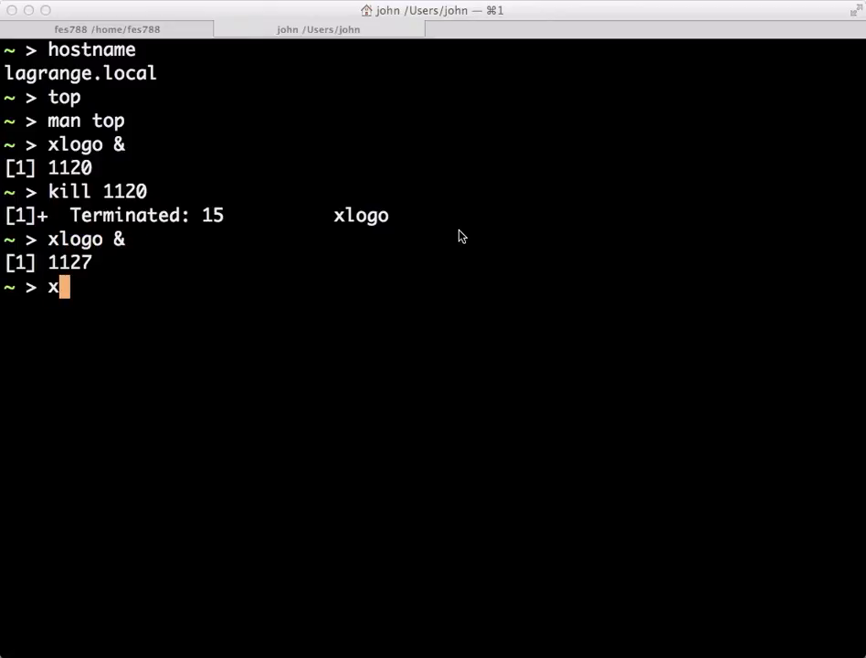
Step: Start xeyes in the background as 1131, then kill processes 1127 and 1131 together
text(eyes &)
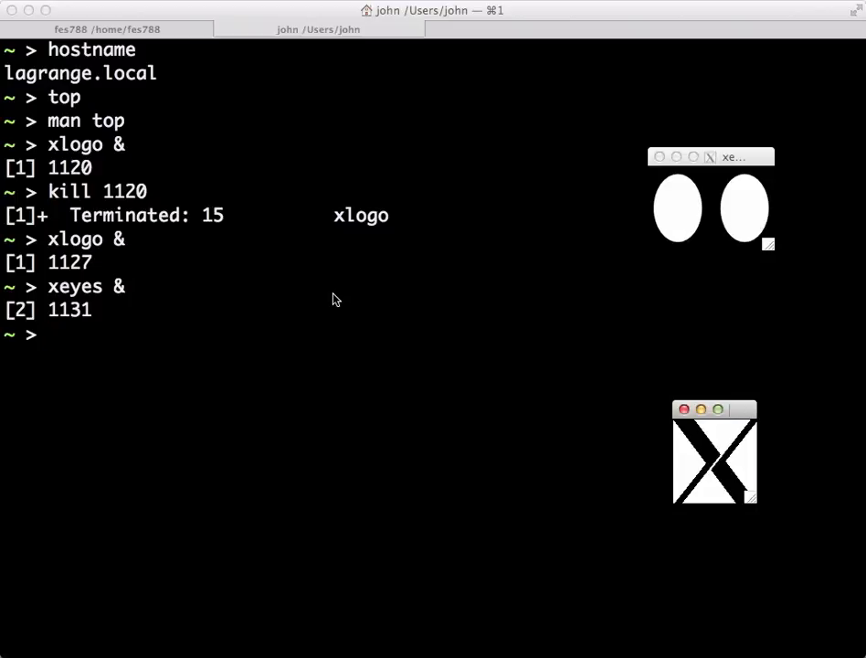
text(kill 11)
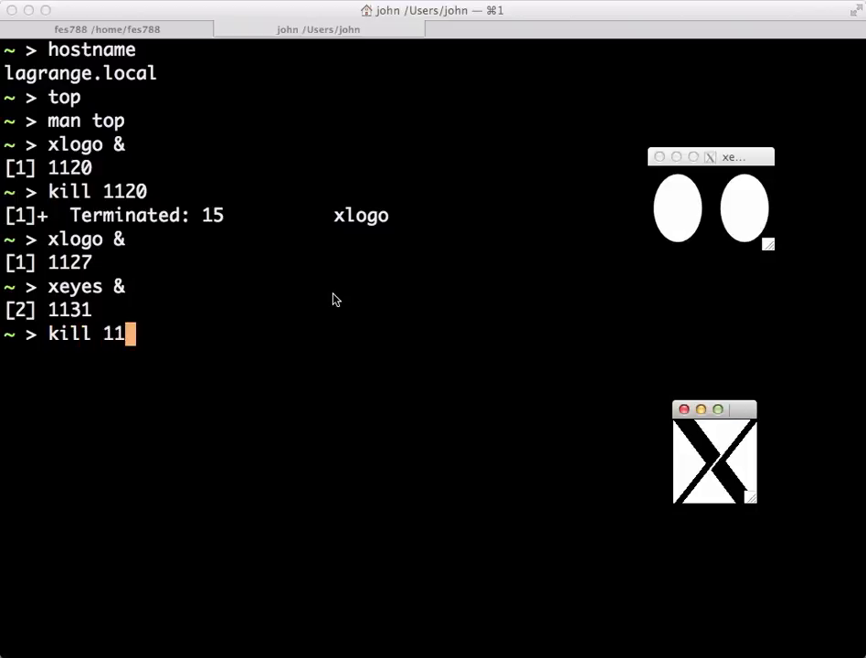
text(27 1131)
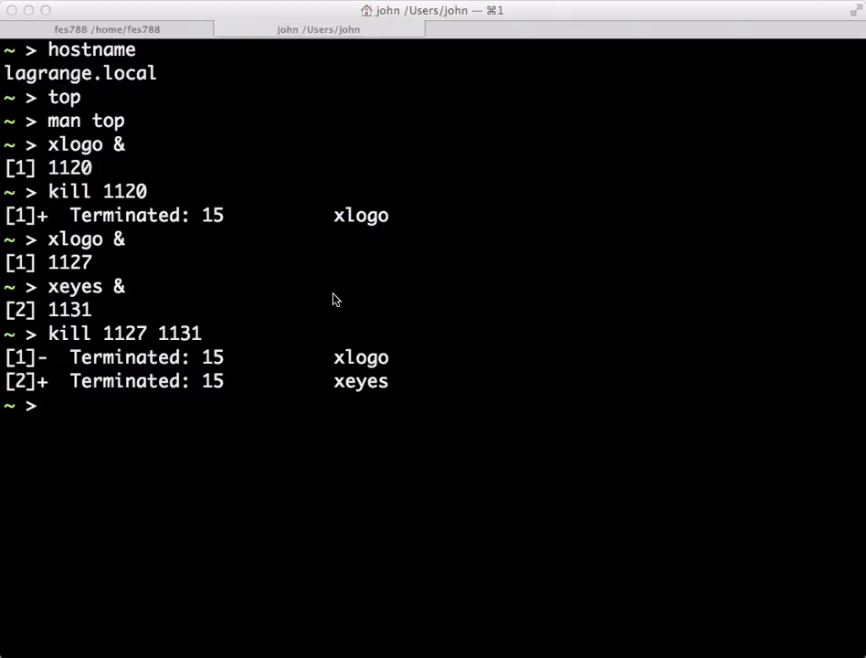
text(x)
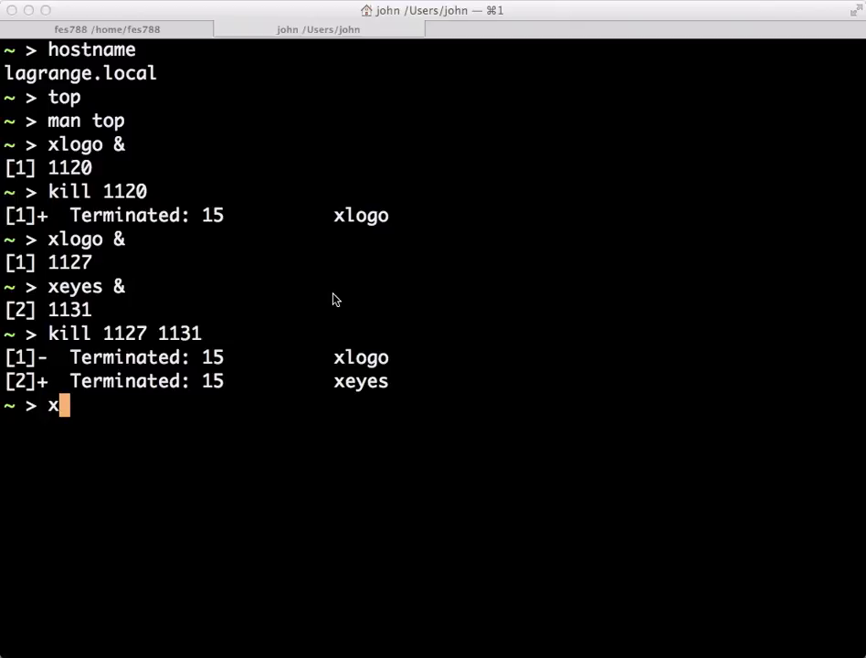
Step: Relaunch xeyes in the background as 1138 and terminate it by name with killall xeyes
text(eyes)
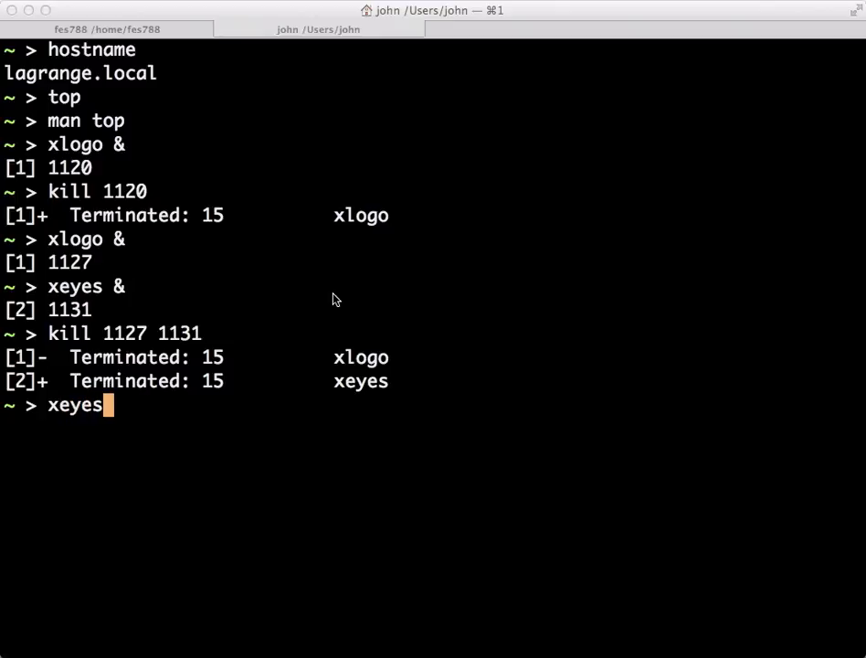
text(&)
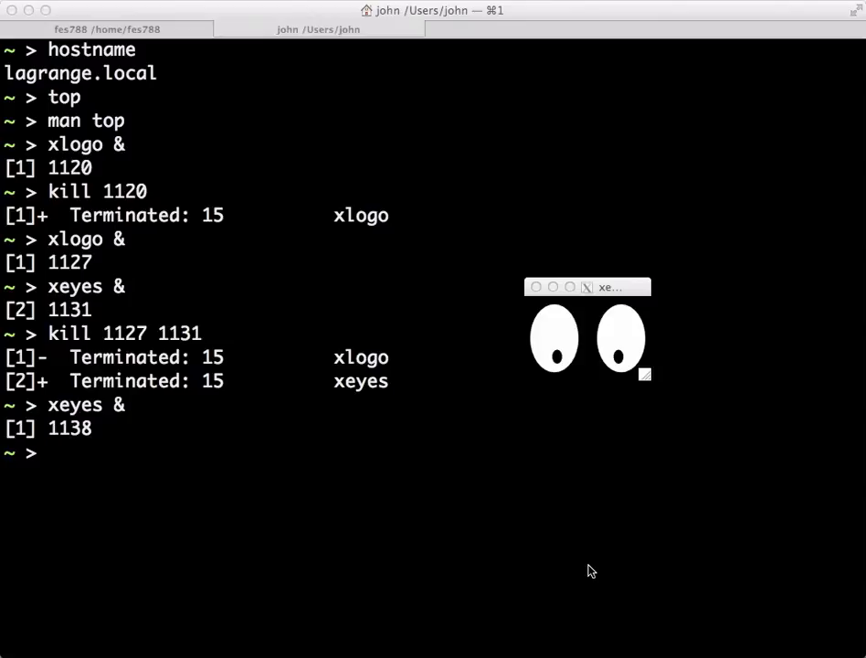
text(k)
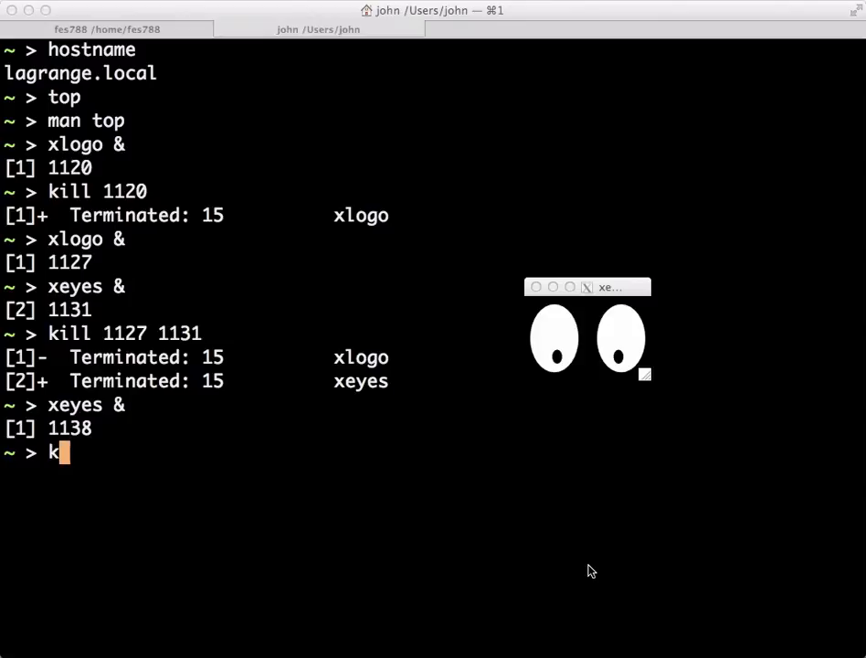
text(illall 11)
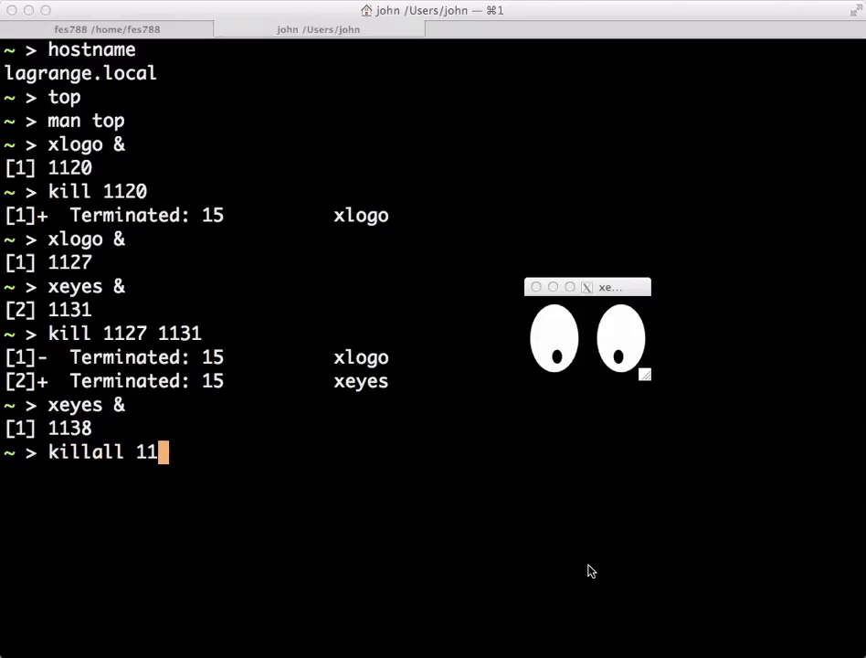
key(BackSpace)
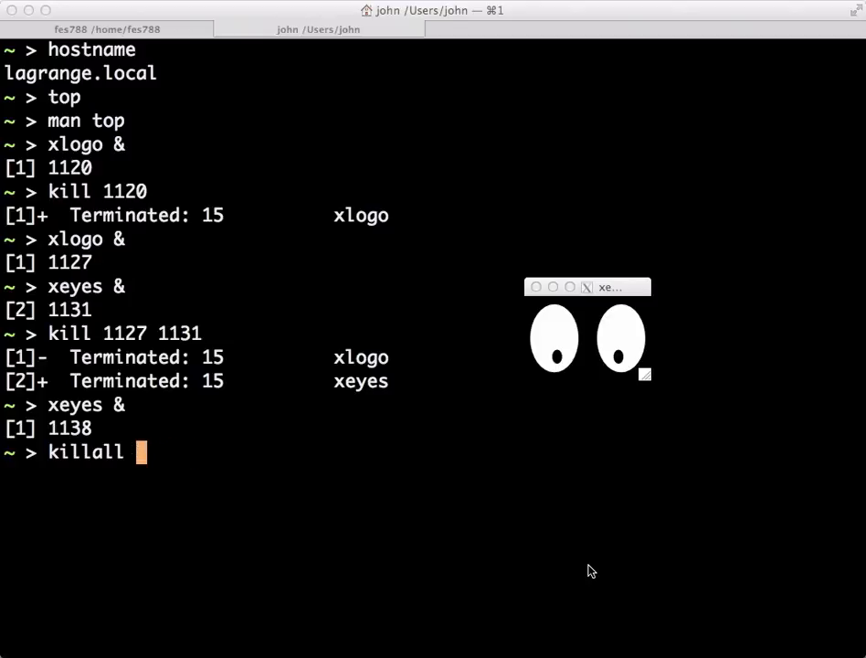
text(xeyes)
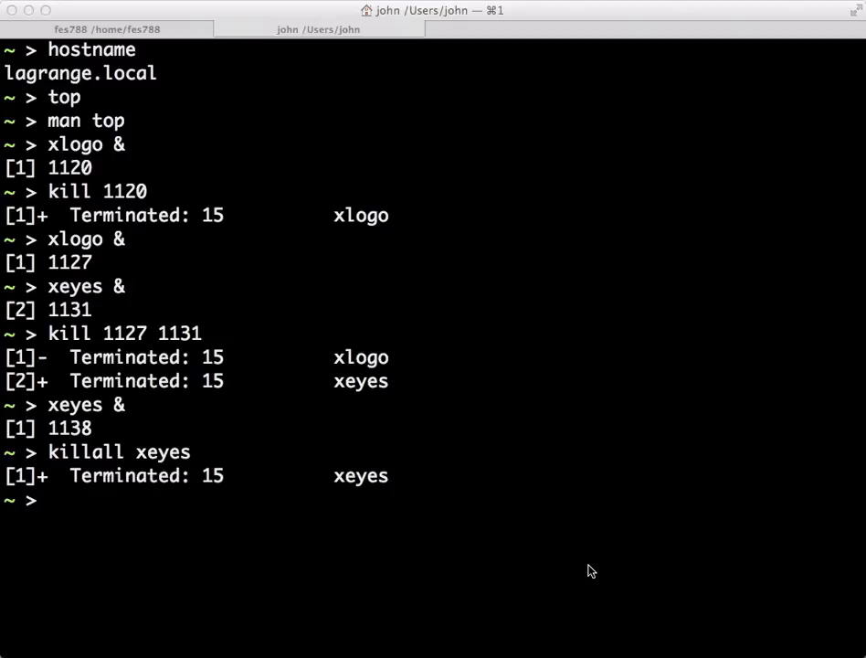
Step: Relaunch xlogo in the background as process 1147 and select text in the remote session
text(x)
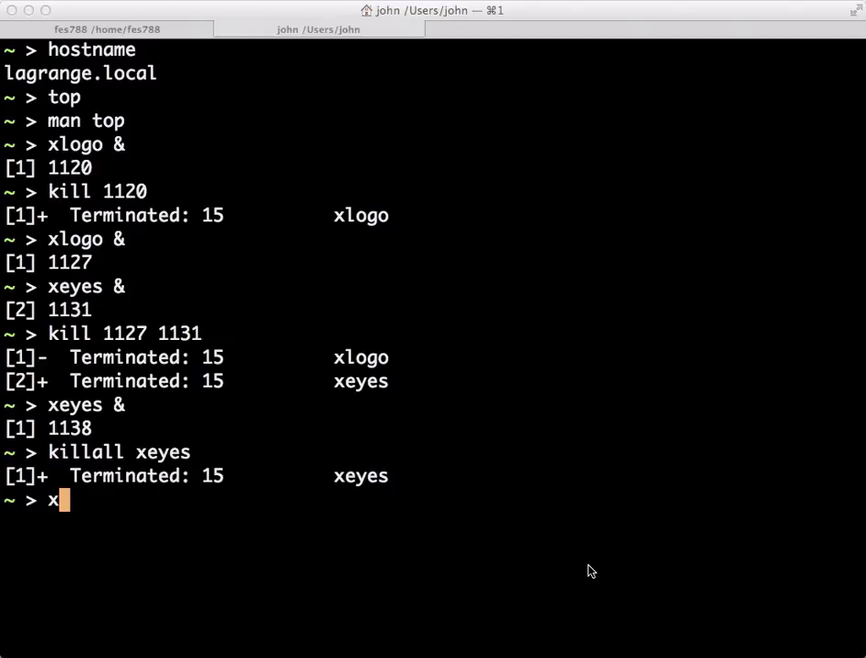
text(ogo &)
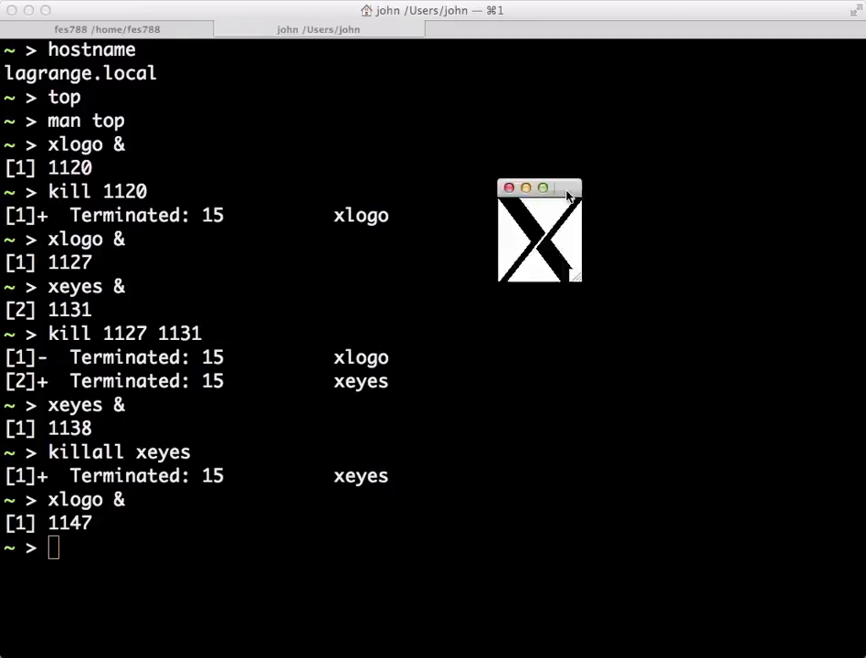
drag(539, 189, 631, 232)
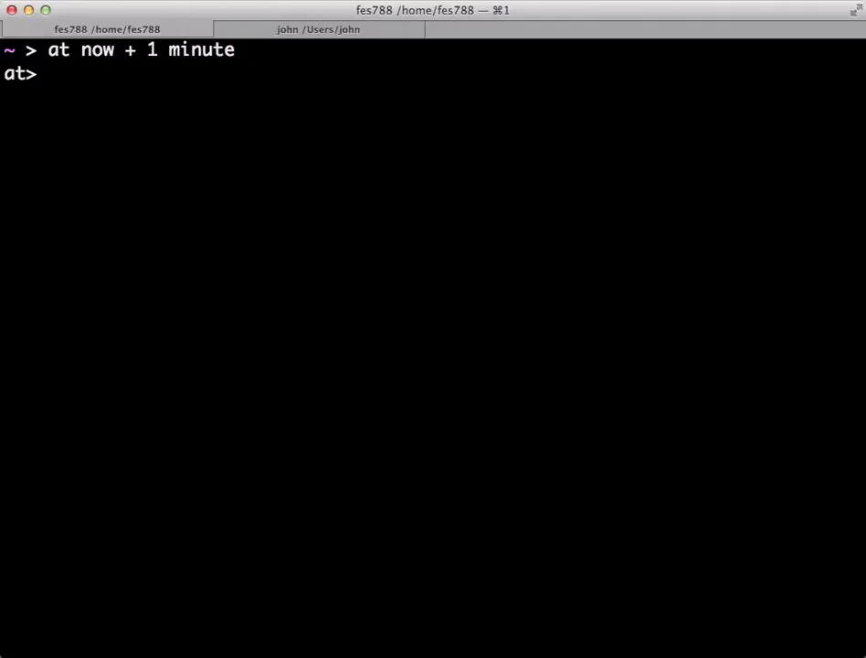
Step: Schedule hostname > host.out as at job 4 for 01:45, then list the home directory
text(dat)
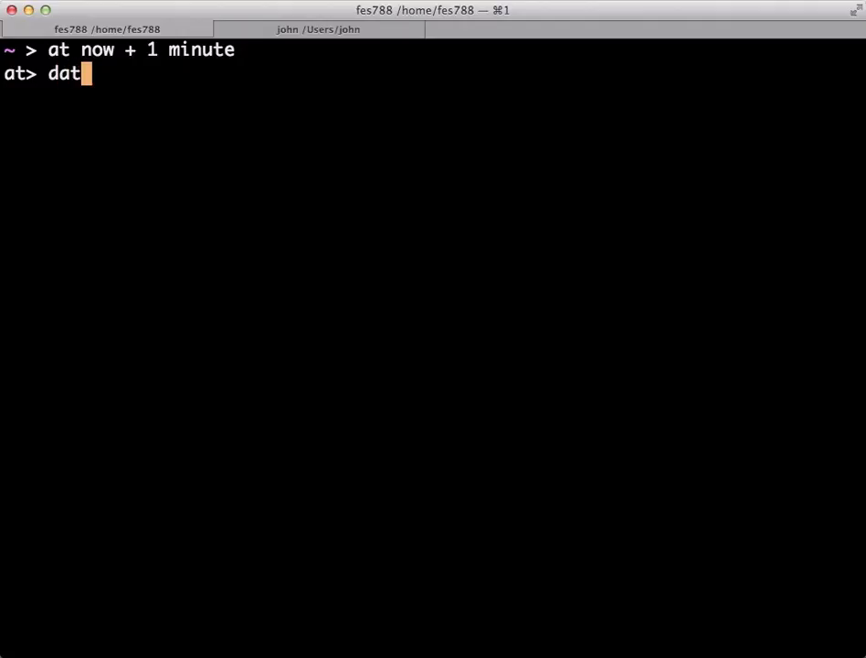
text(e)
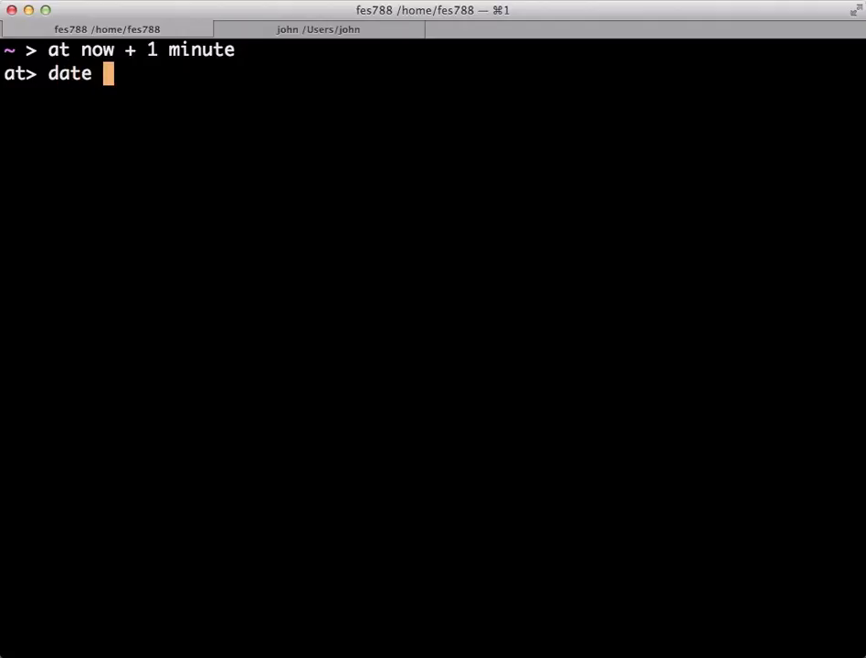
text(>)
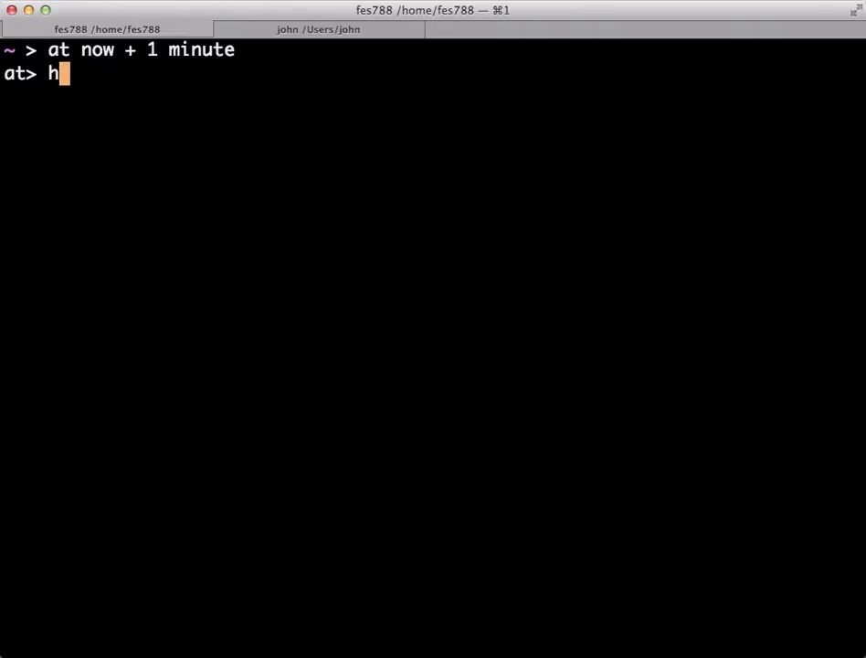
text(osn)
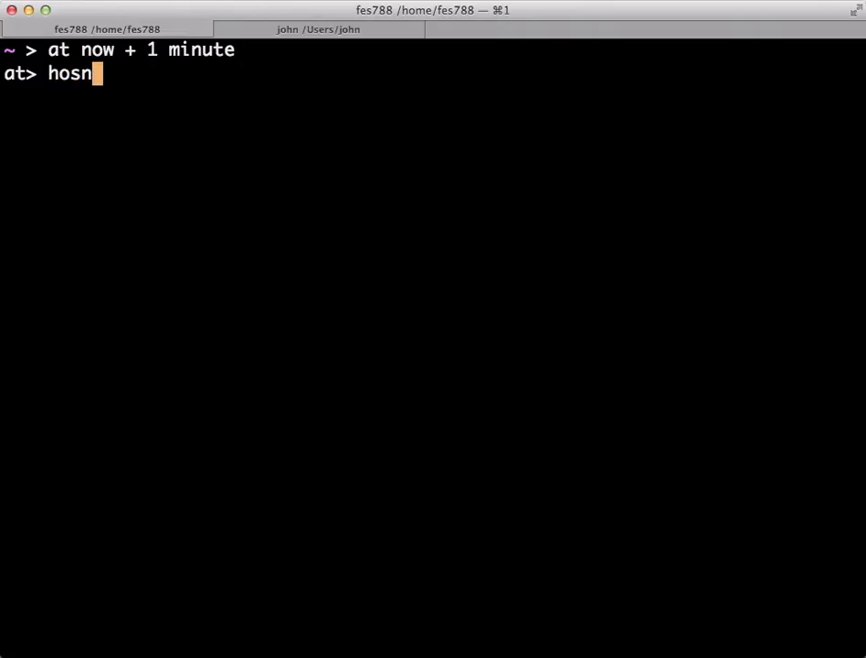
text(tname >)
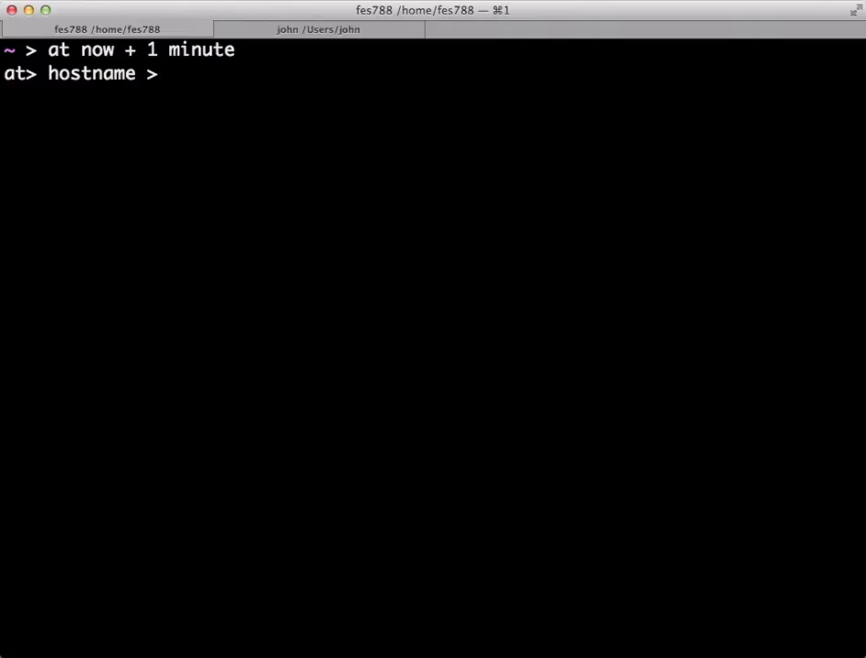
text(host.out)
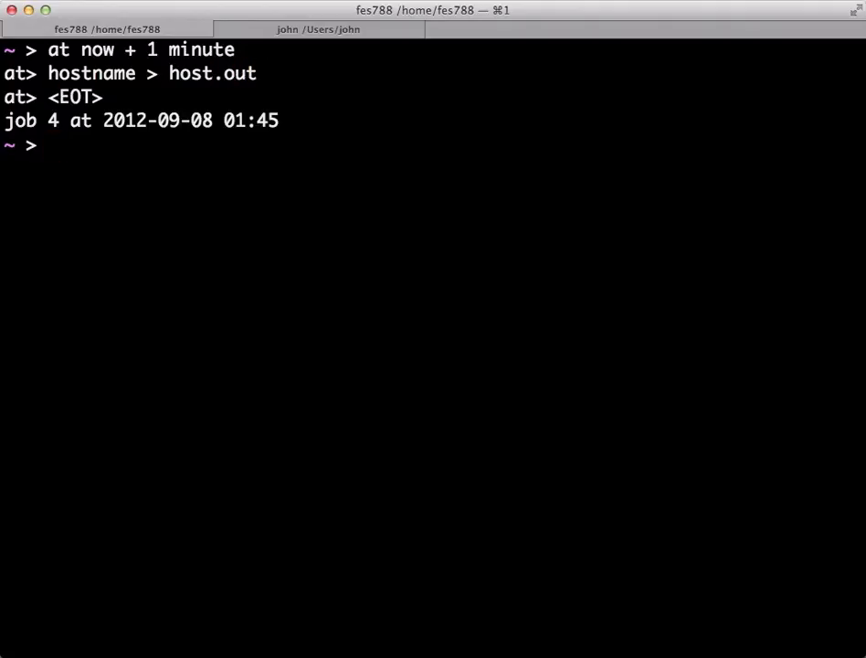
text(ls)
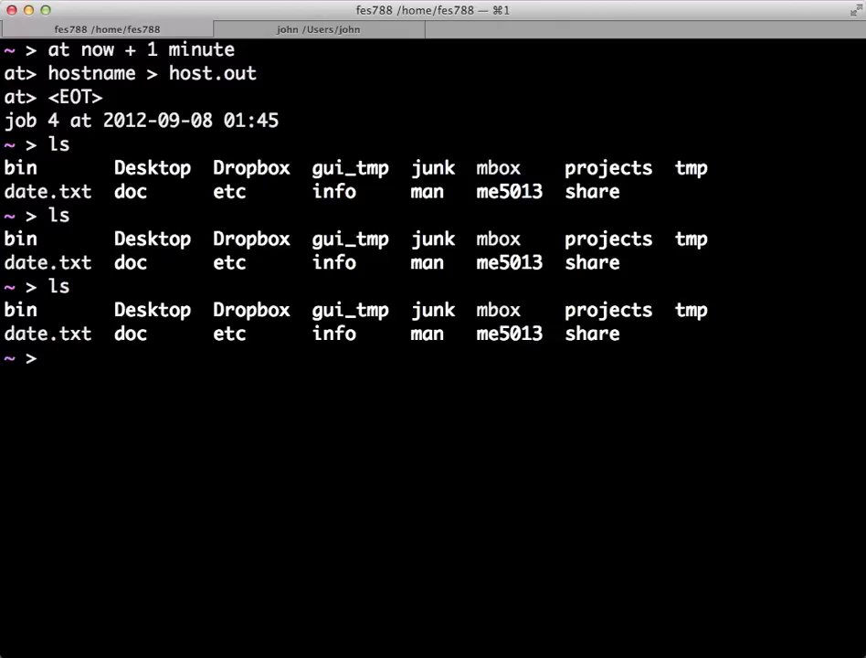
Step: Clear and relist the home directory until host.out appears, then begin head host.out
text(cl)
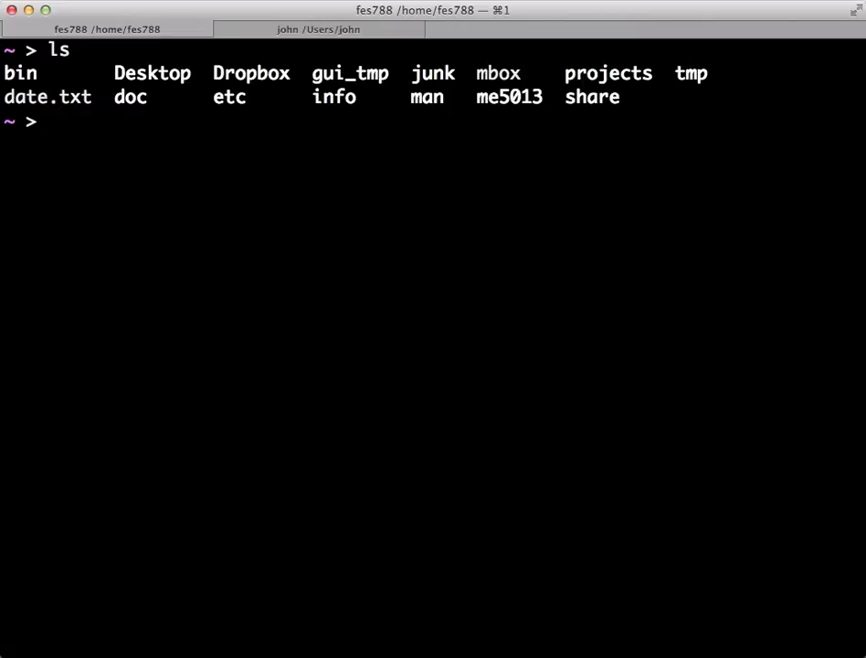
text(l)
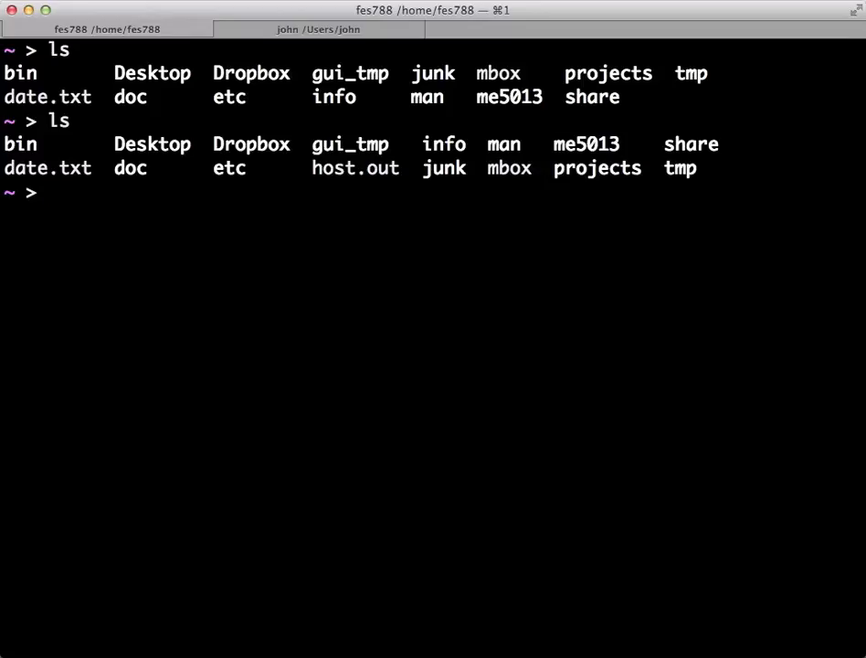
text(hea)
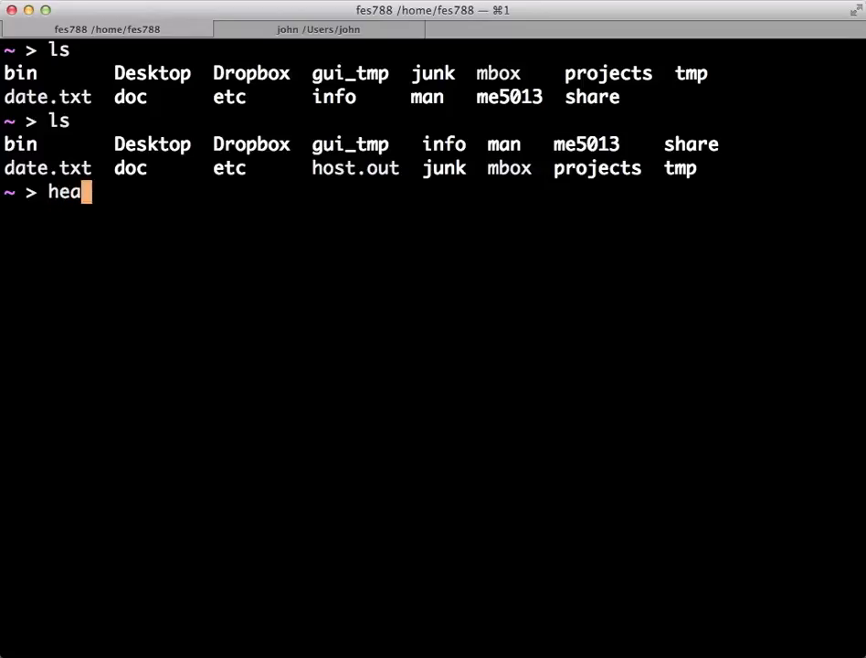
text(d host)
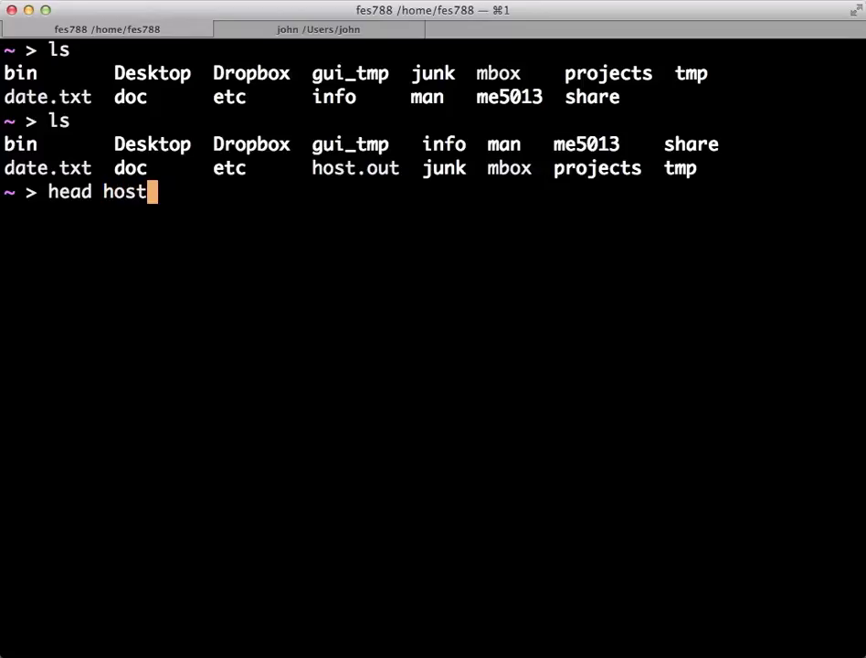